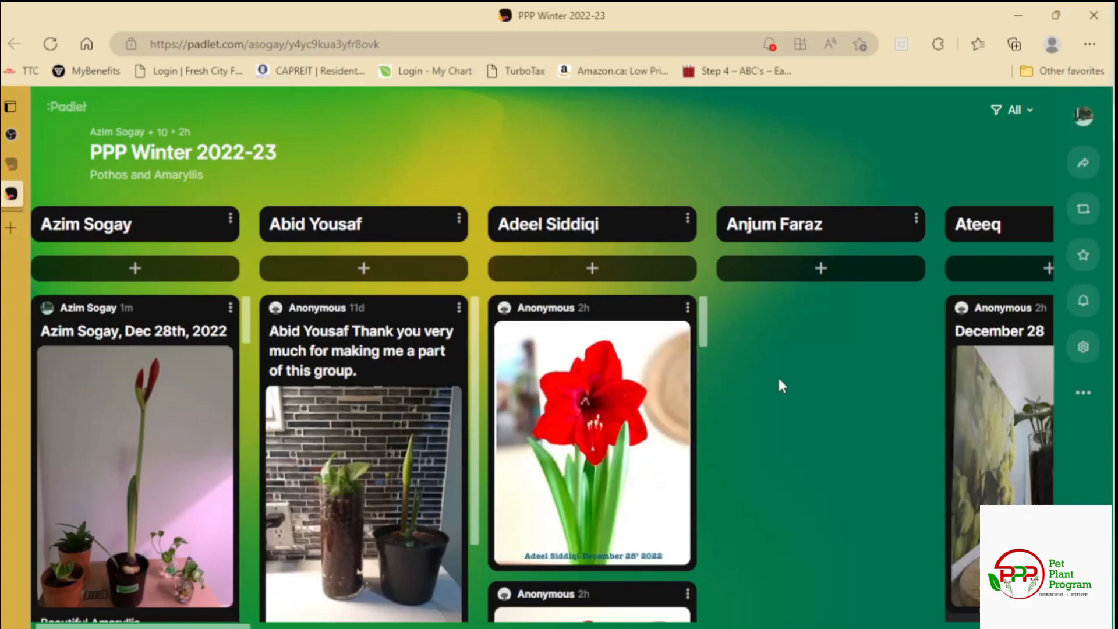
pyautogui.moveTo(980, 352)
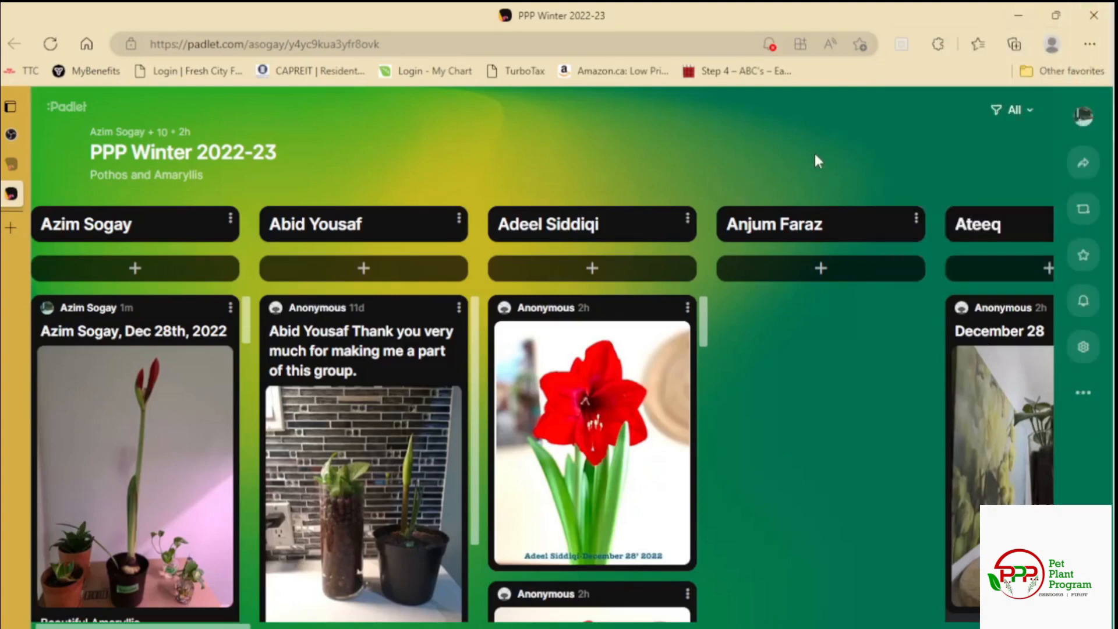
pyautogui.moveTo(818, 460)
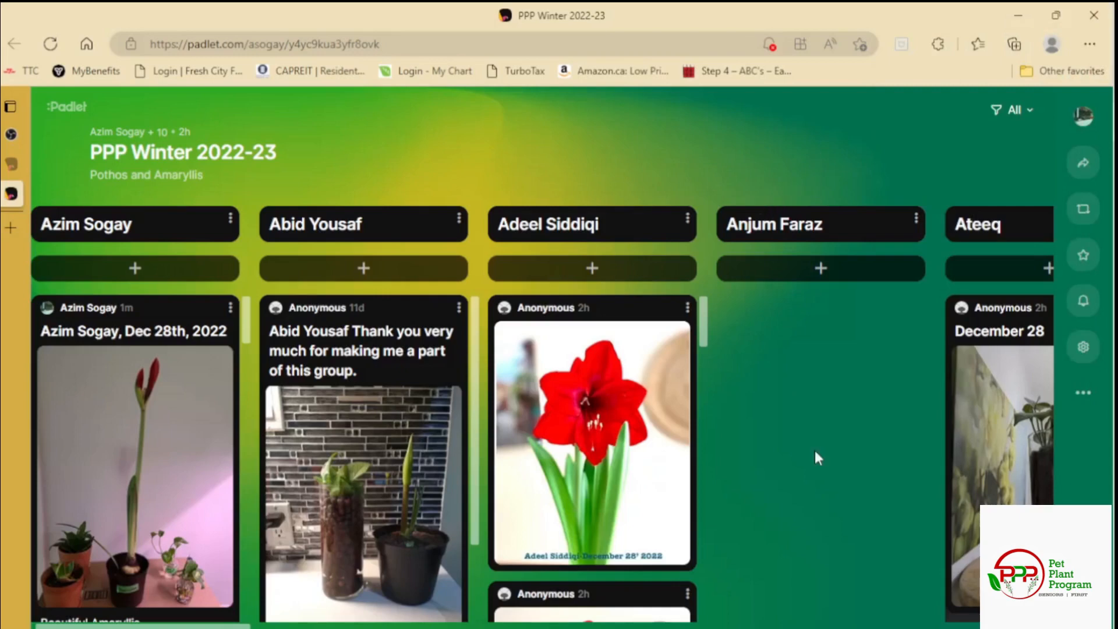
pyautogui.moveTo(797, 444)
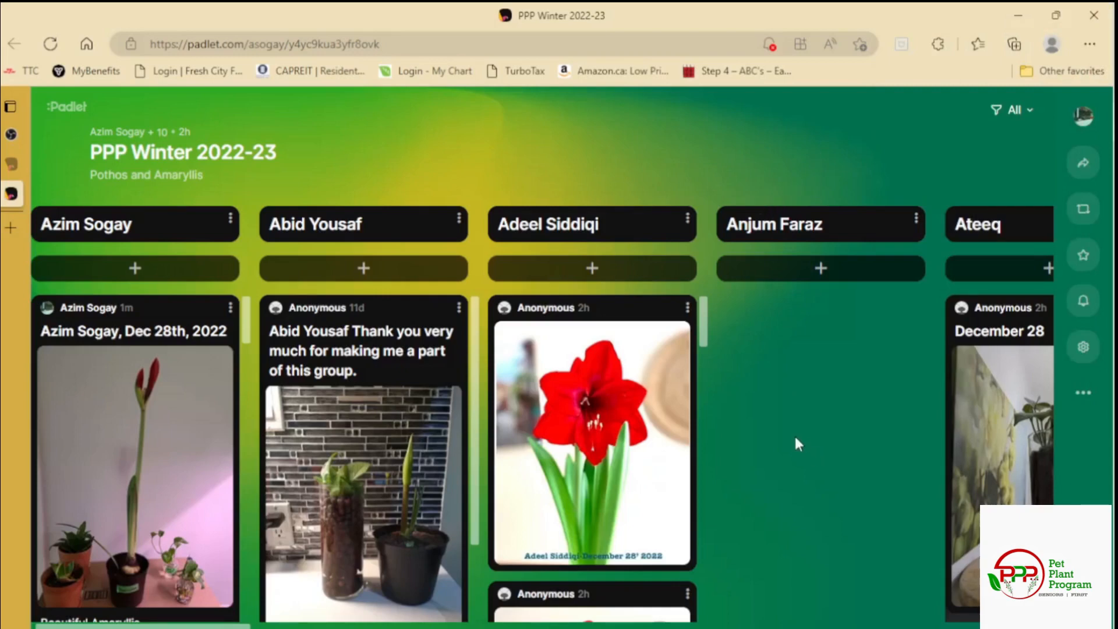
pyautogui.moveTo(796, 435)
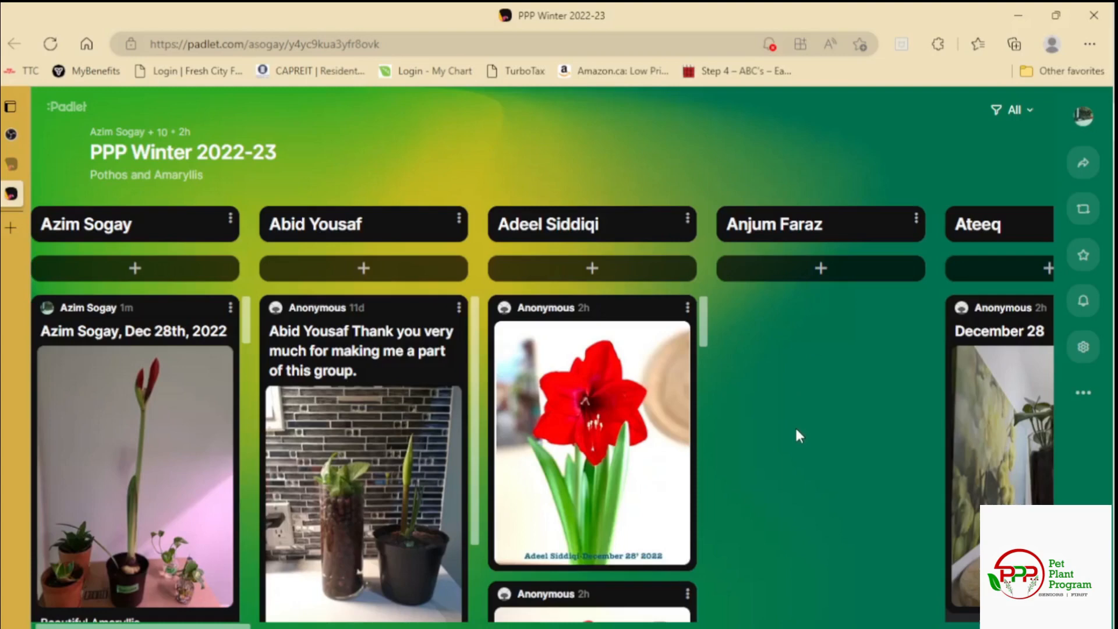
pyautogui.moveTo(793, 438)
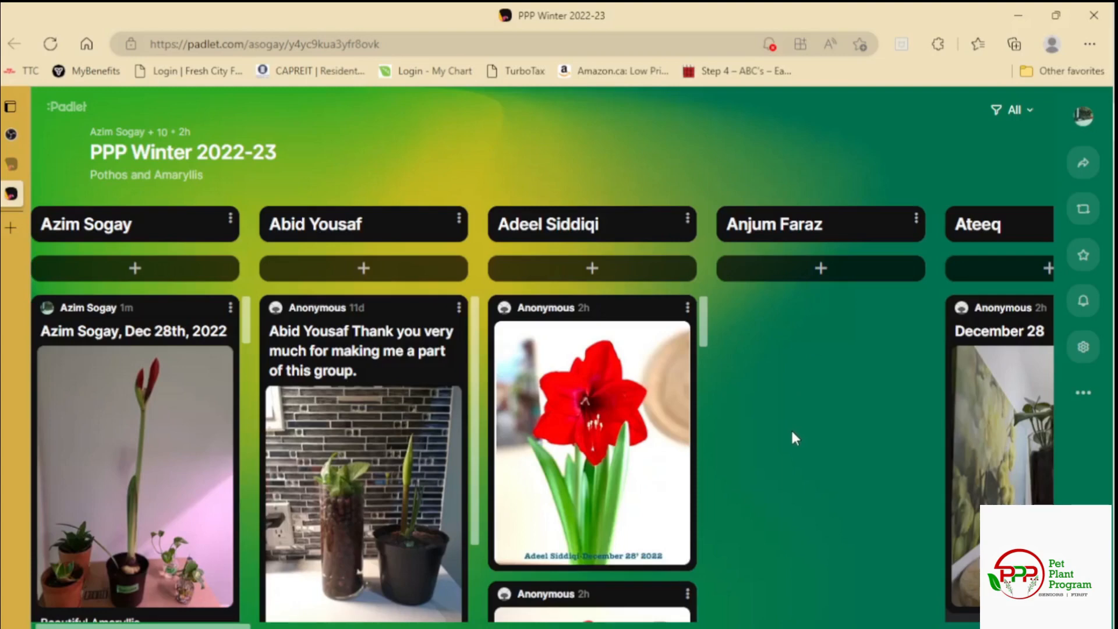
pyautogui.moveTo(230, 314)
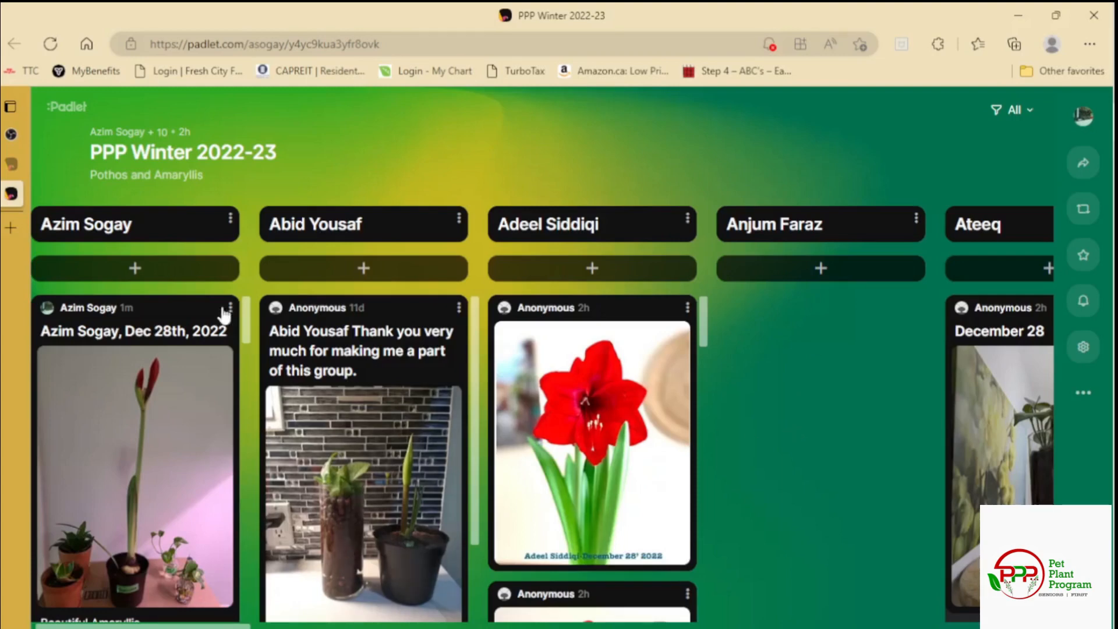
pyautogui.moveTo(679, 229)
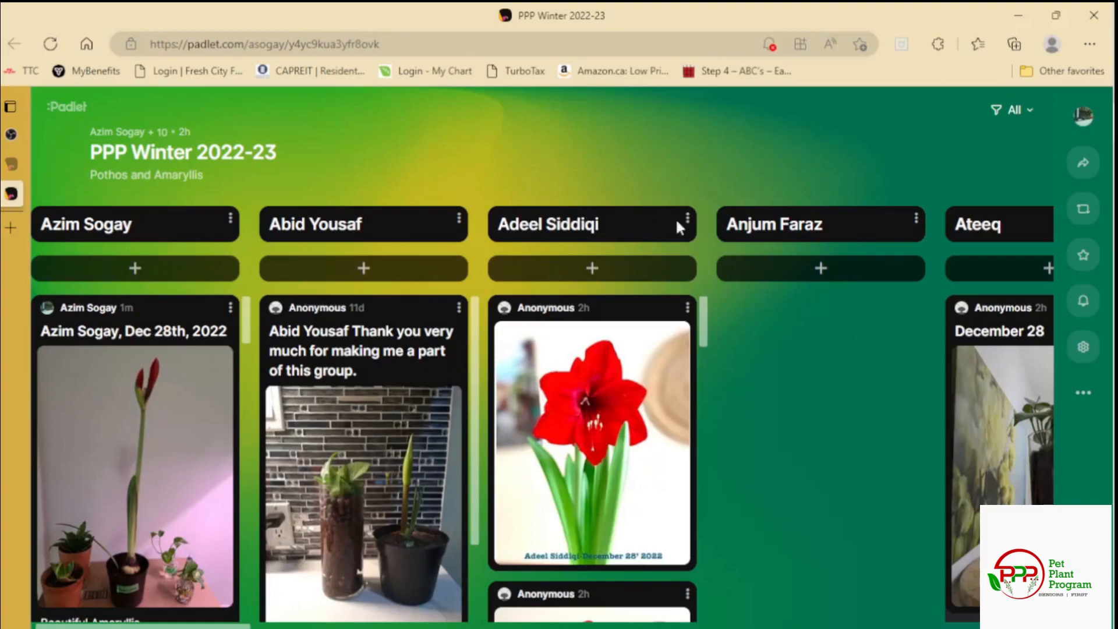
pyautogui.moveTo(108, 535)
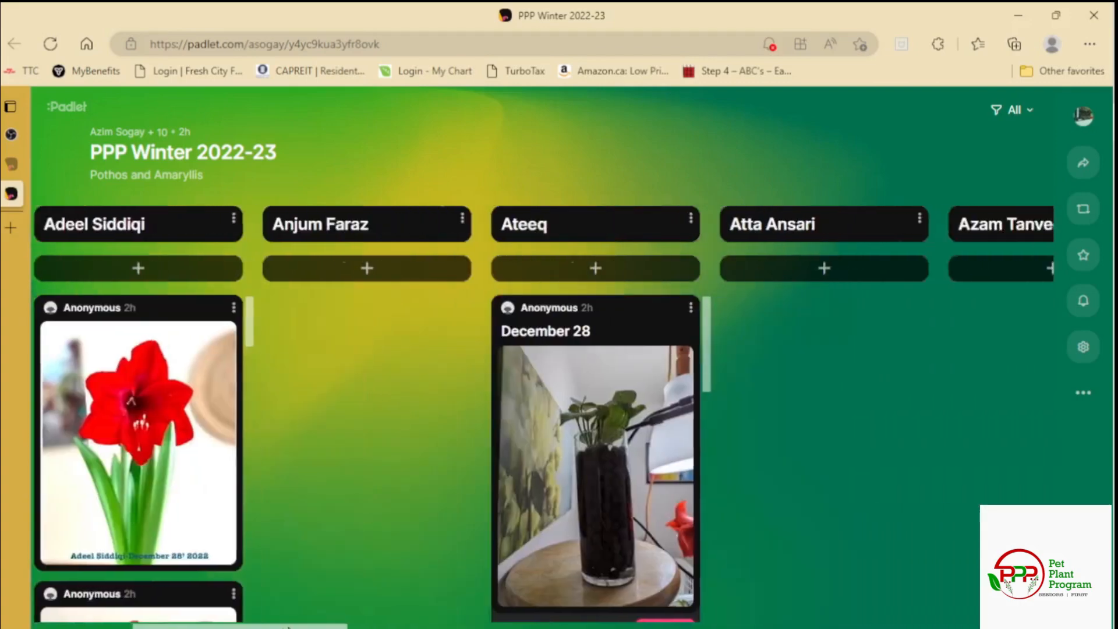
pyautogui.hscroll(3)
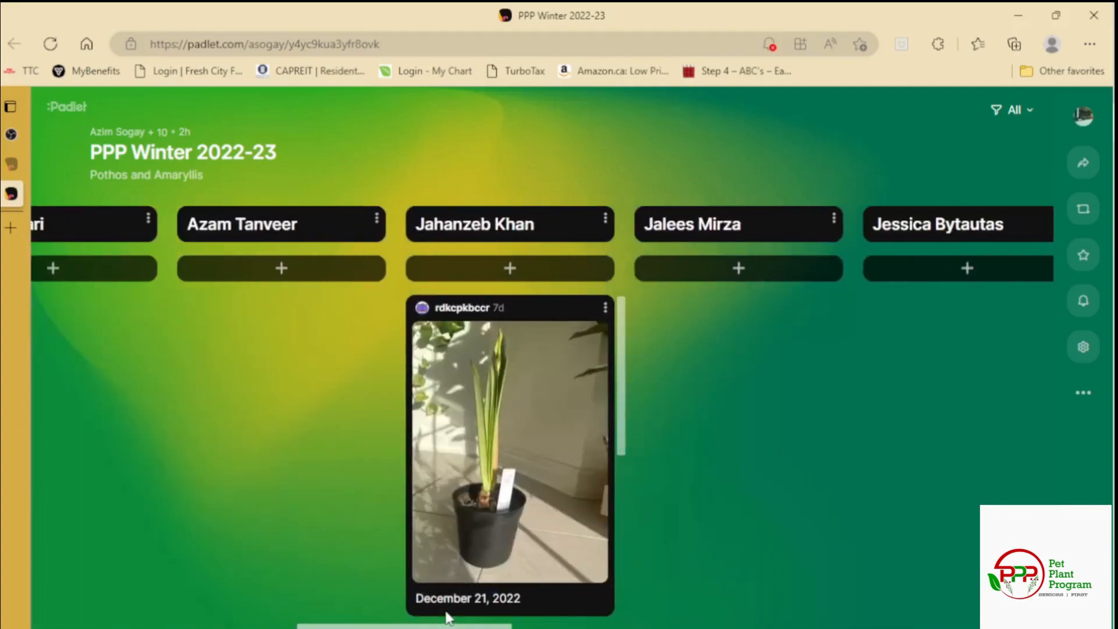
pyautogui.hscroll(-3)
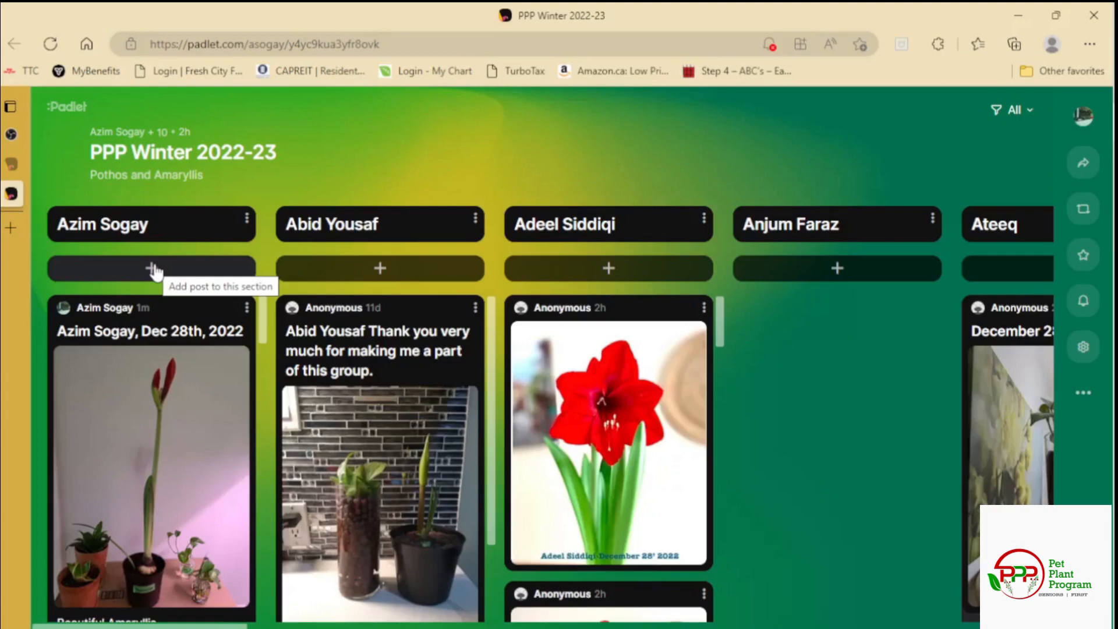
pyautogui.click(152, 269)
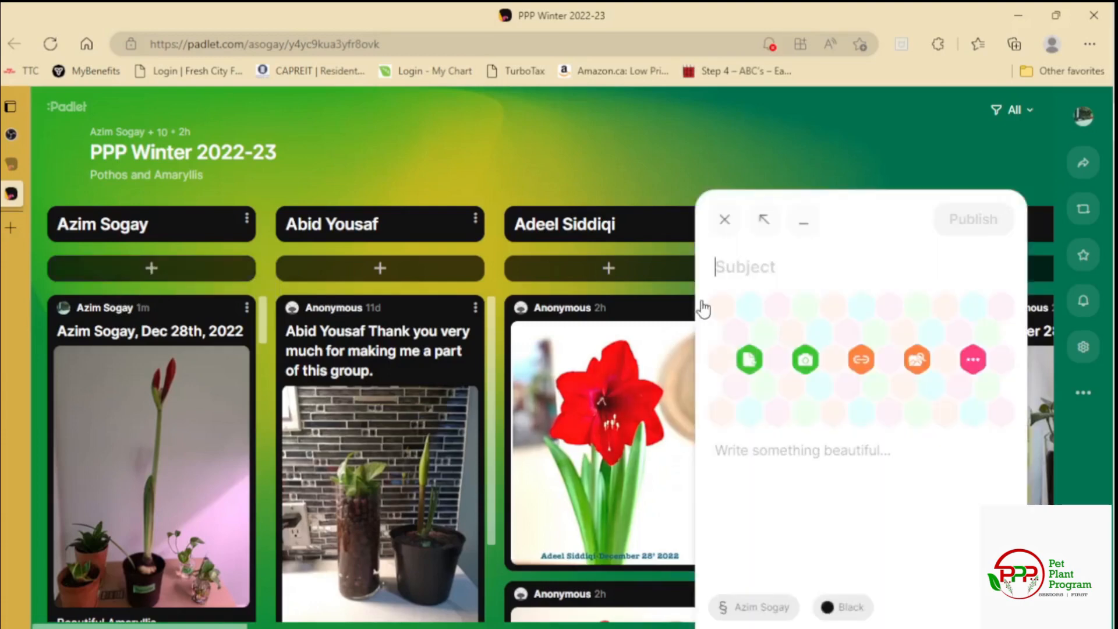
pyautogui.moveTo(668, 471)
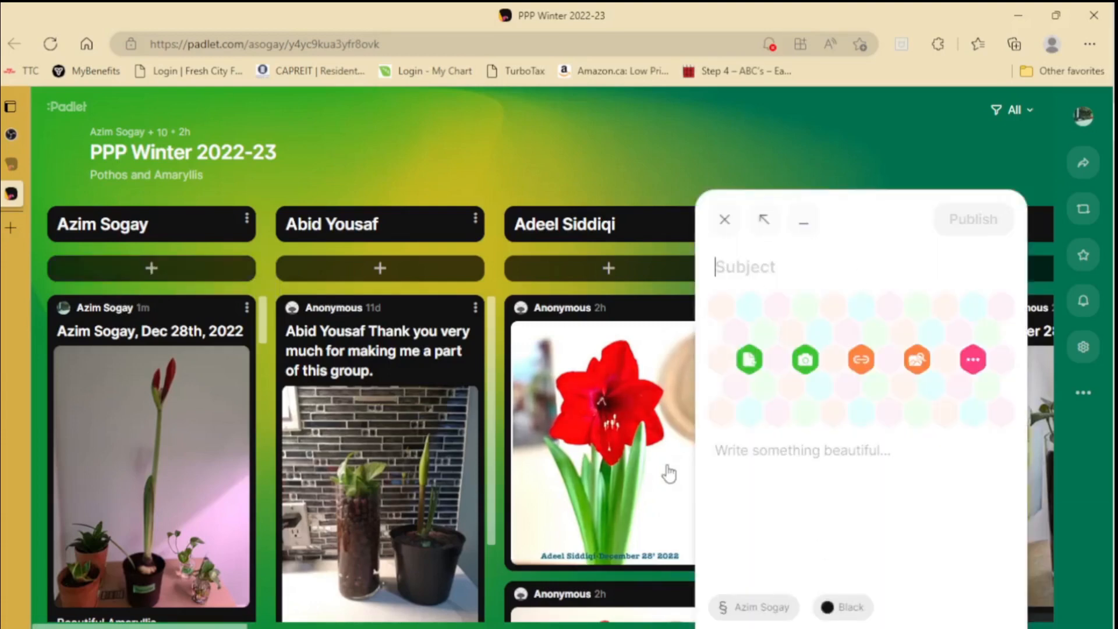
pyautogui.moveTo(693, 250)
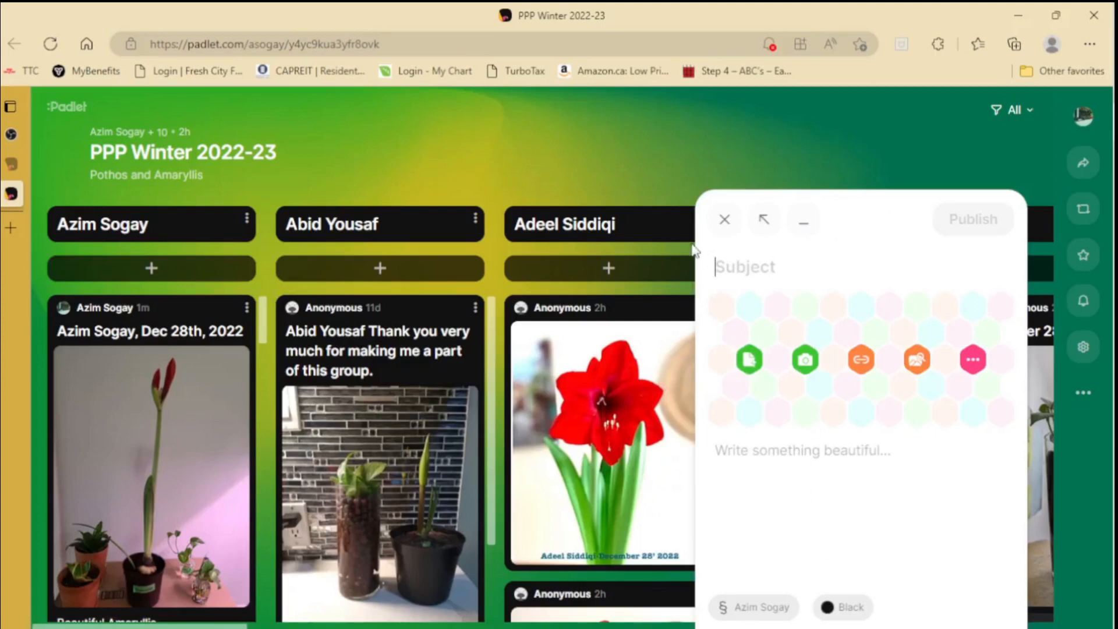
pyautogui.click(768, 266)
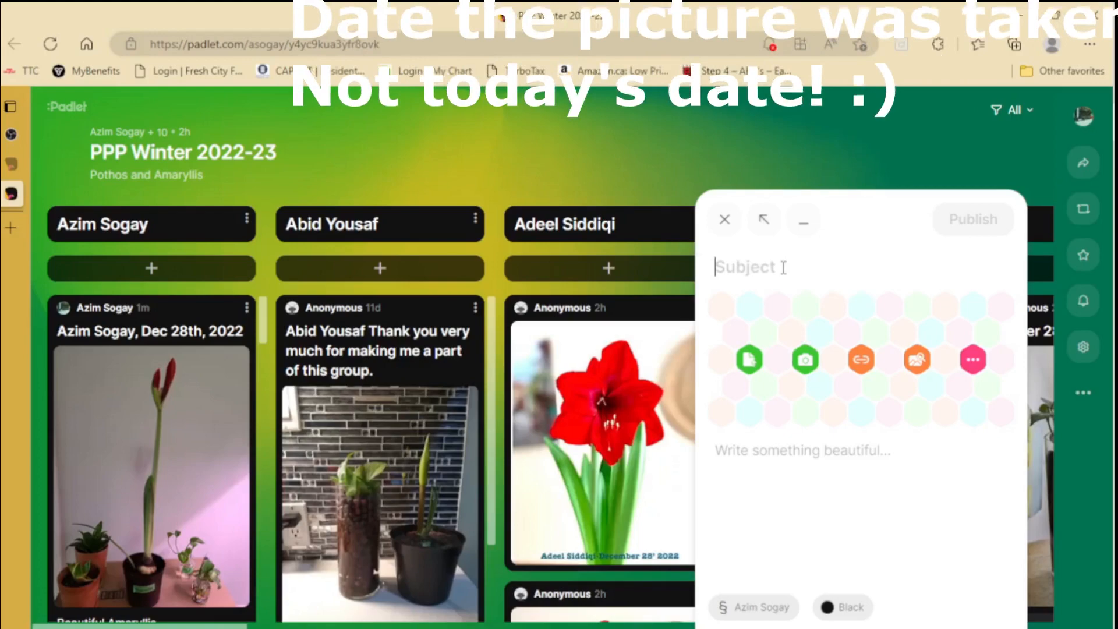
pyautogui.write('Azim')
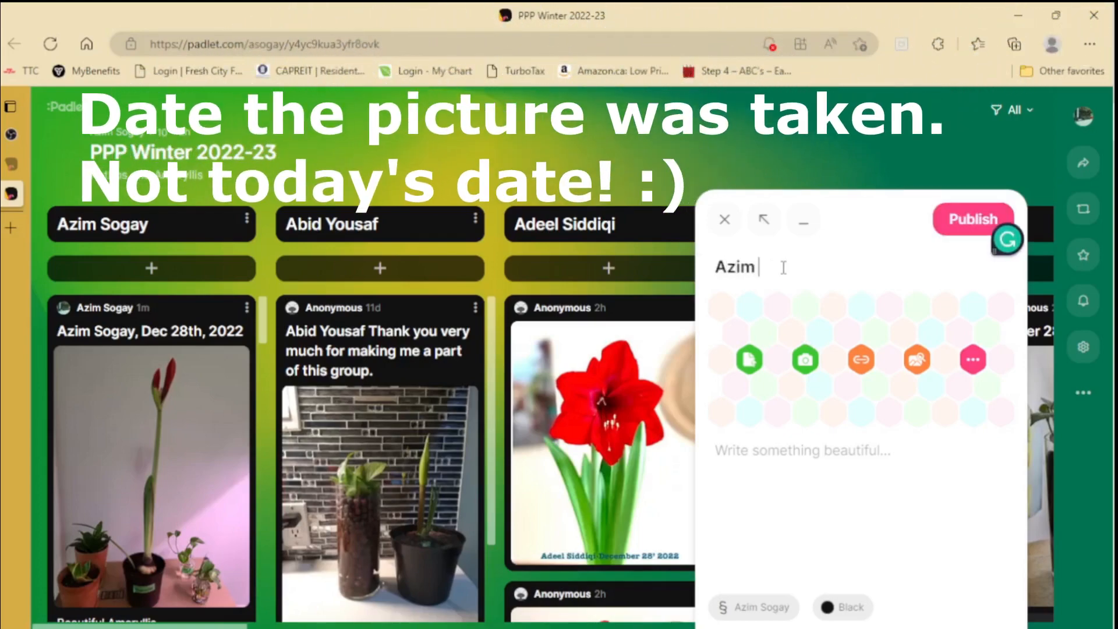
pyautogui.write('Soğay, Dec')
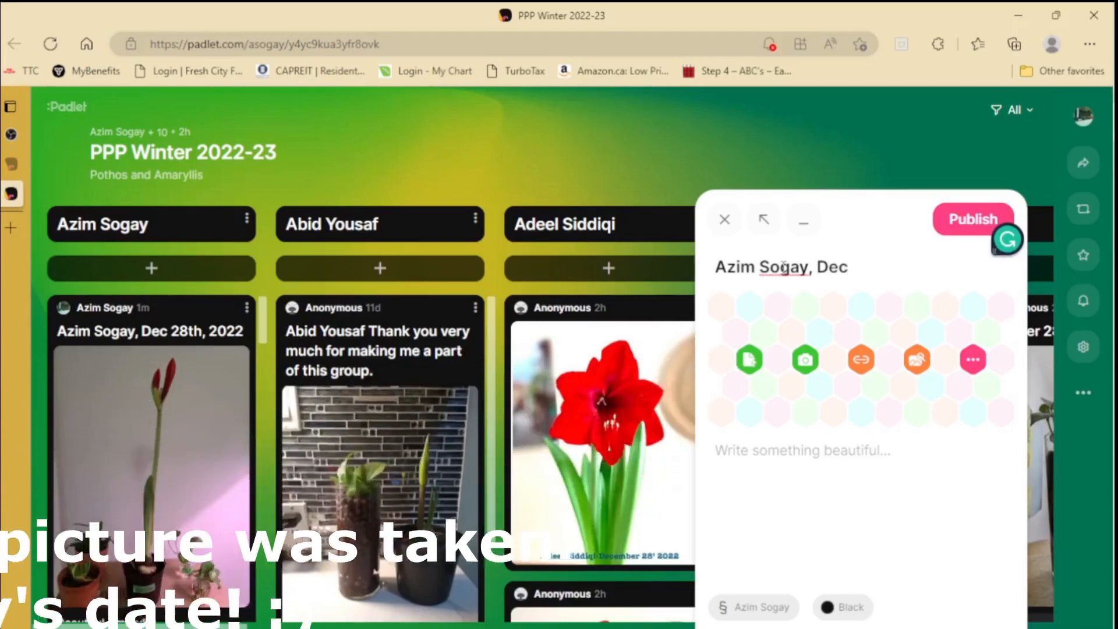
pyautogui.write('28')
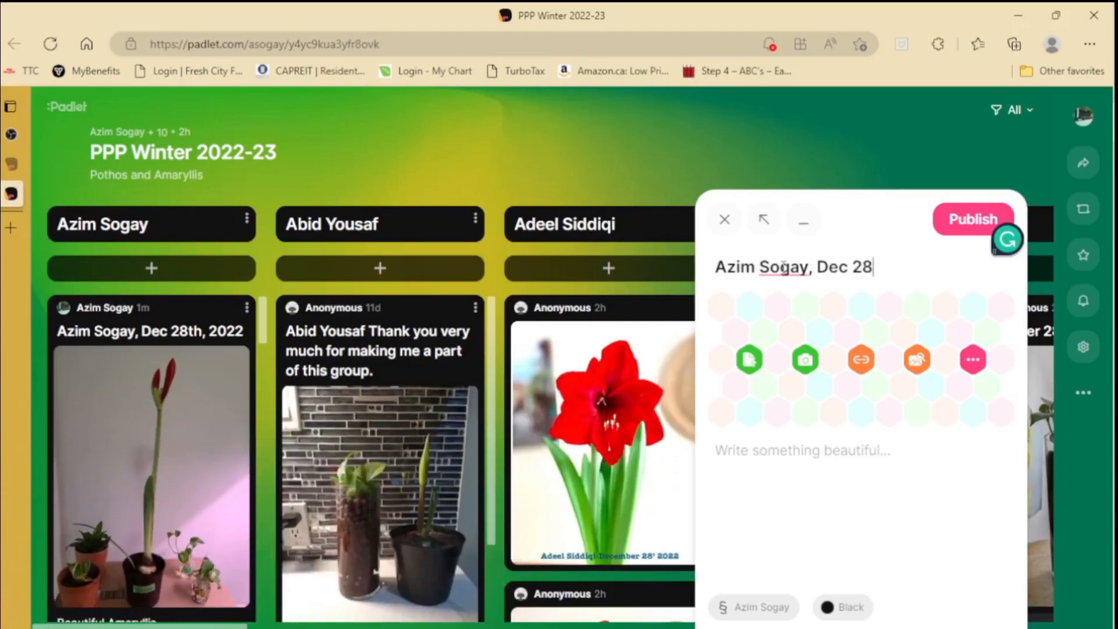
pyautogui.write('th')
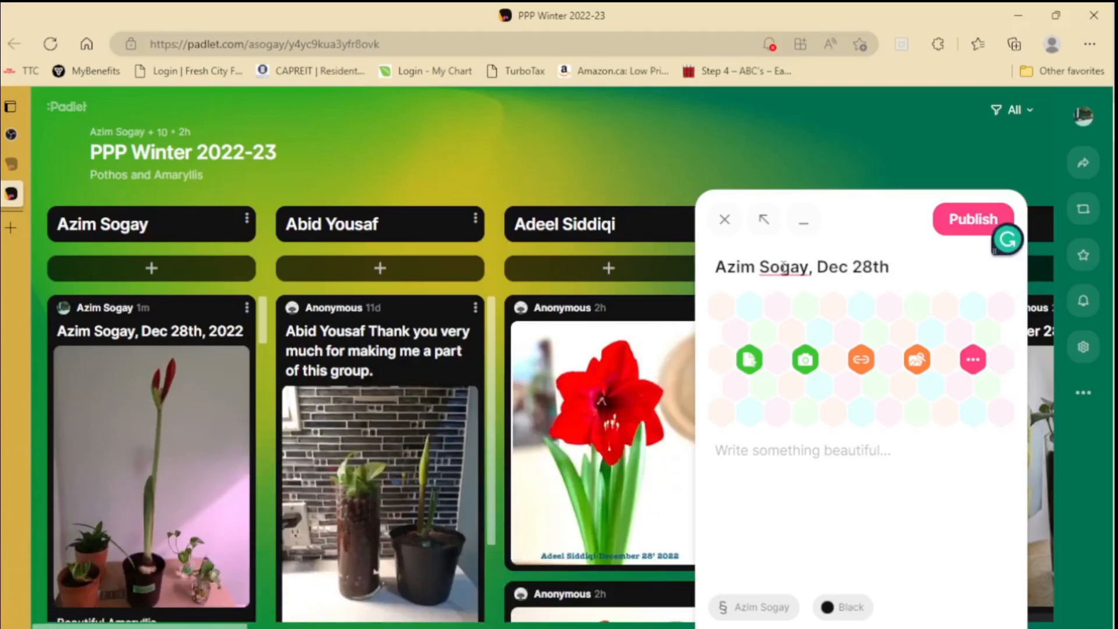
pyautogui.write(', 2022')
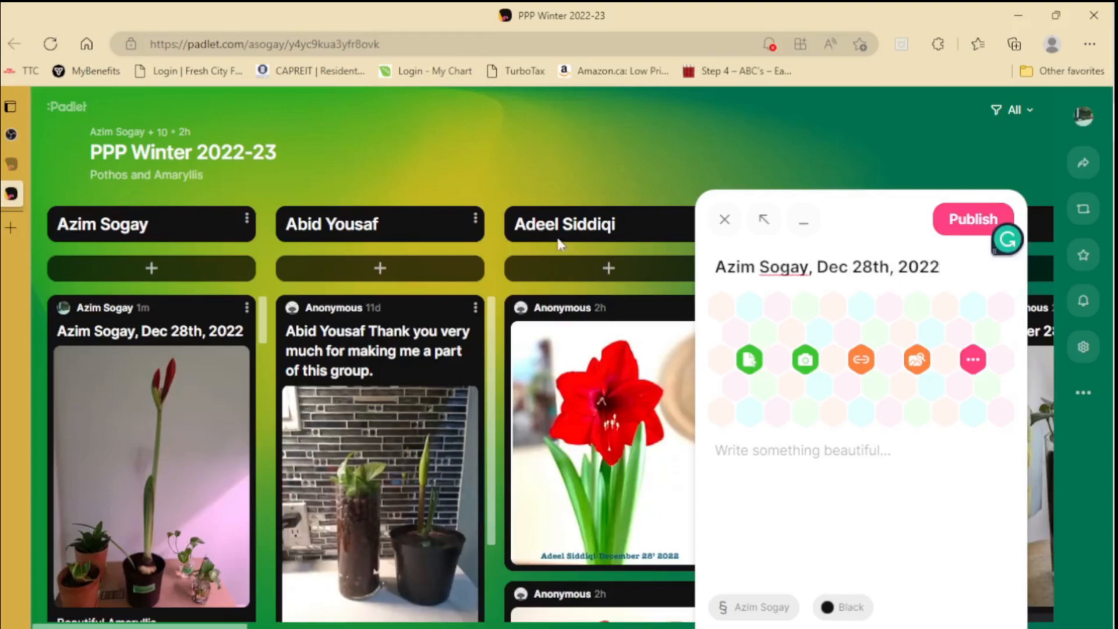
pyautogui.moveTo(1098, 373)
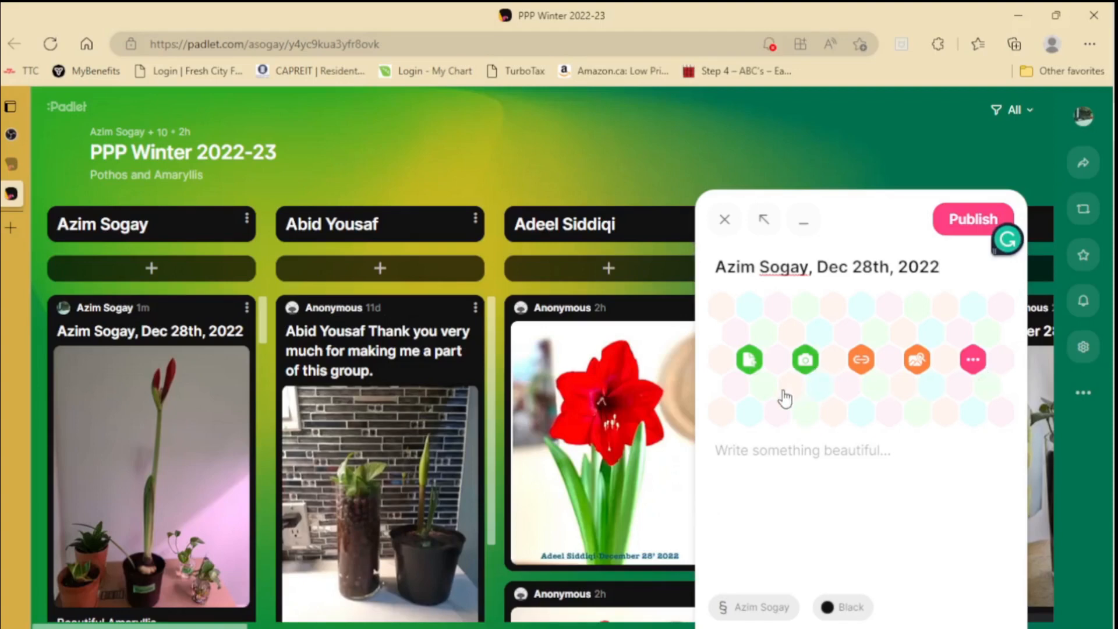
pyautogui.moveTo(756, 388)
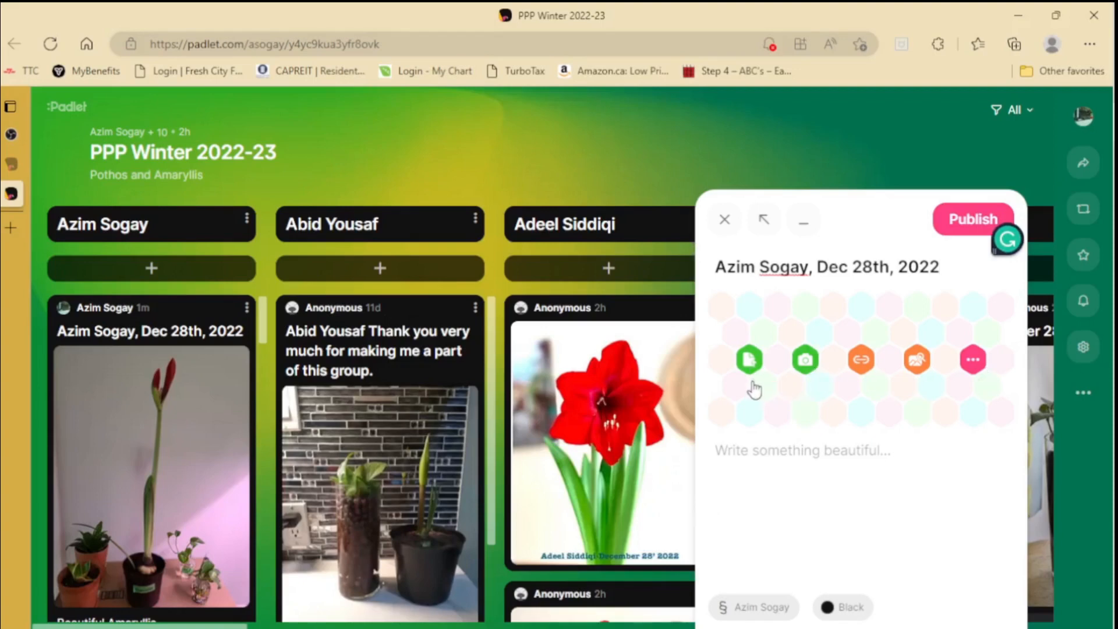
pyautogui.moveTo(749, 359)
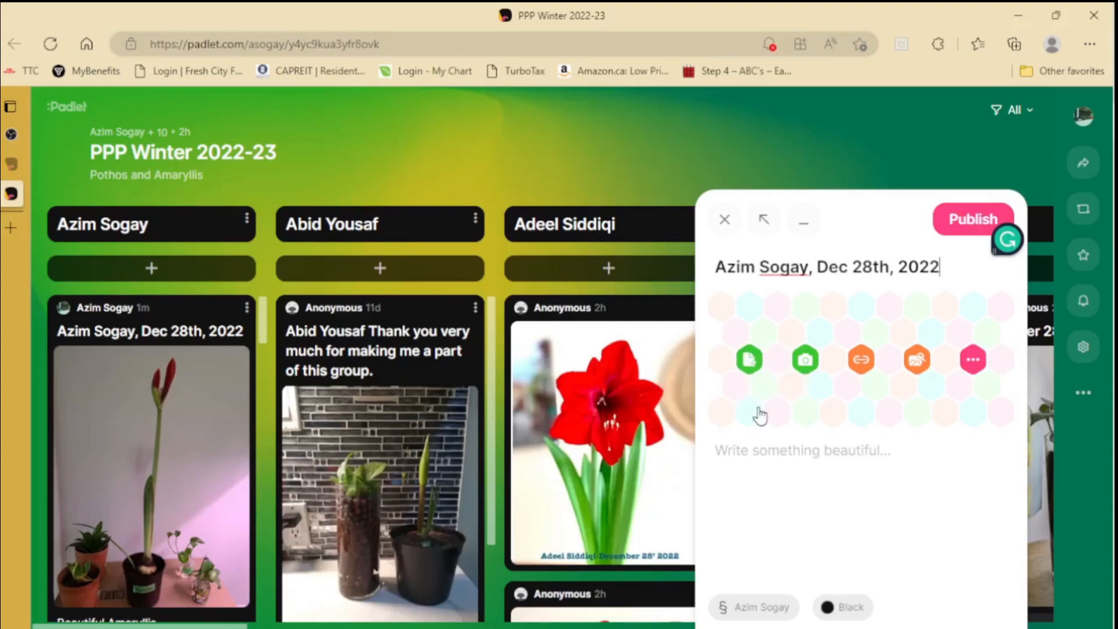
pyautogui.moveTo(783, 436)
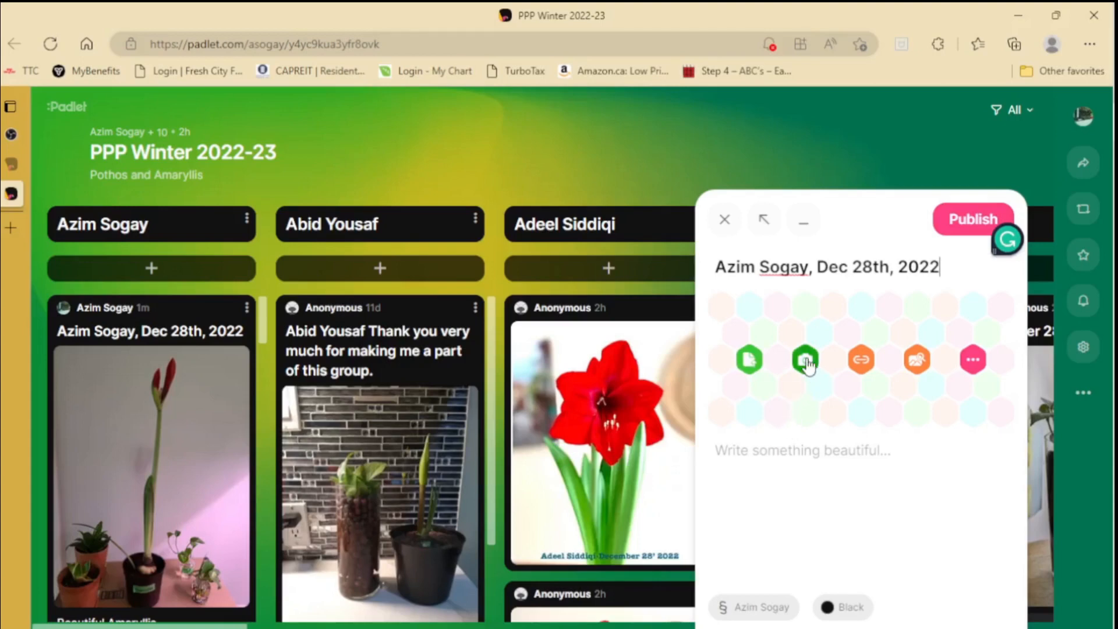
pyautogui.moveTo(804, 360)
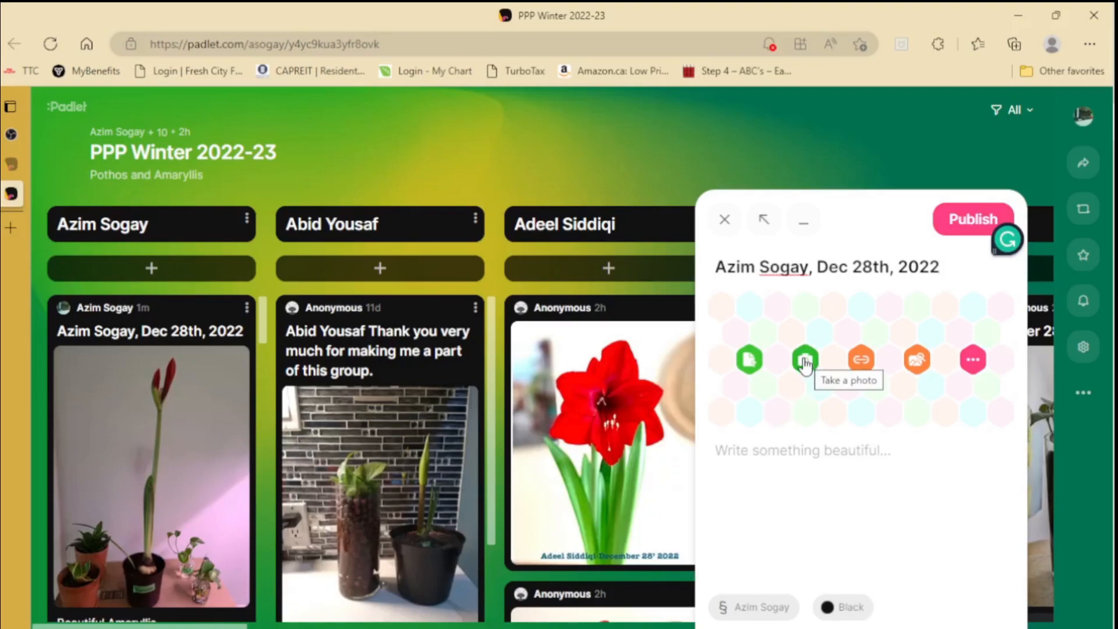
pyautogui.moveTo(763, 406)
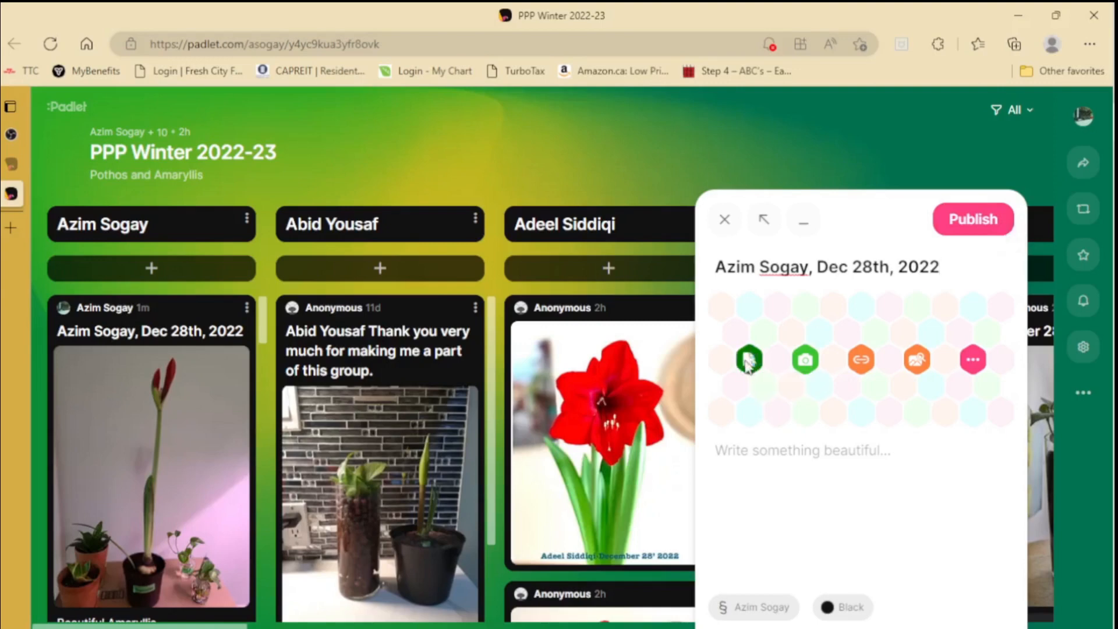
# Step: Upload '20221221_Amaryllis Flowering 10' from the Amaryllis folder into the post
pyautogui.click(748, 360)
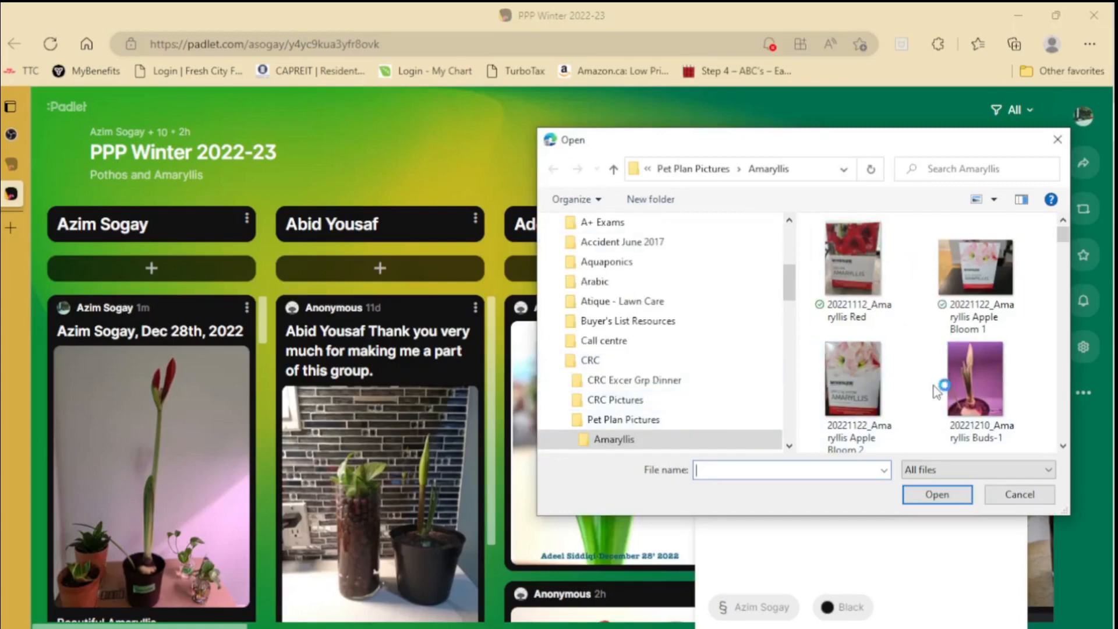
pyautogui.scroll(-3)
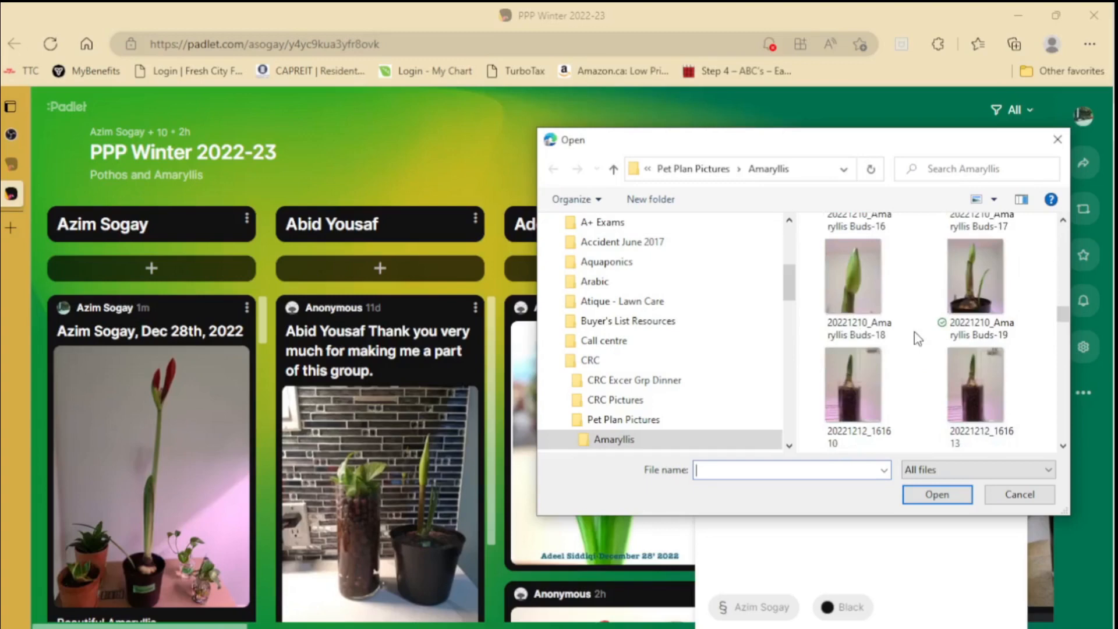
pyautogui.scroll(-3)
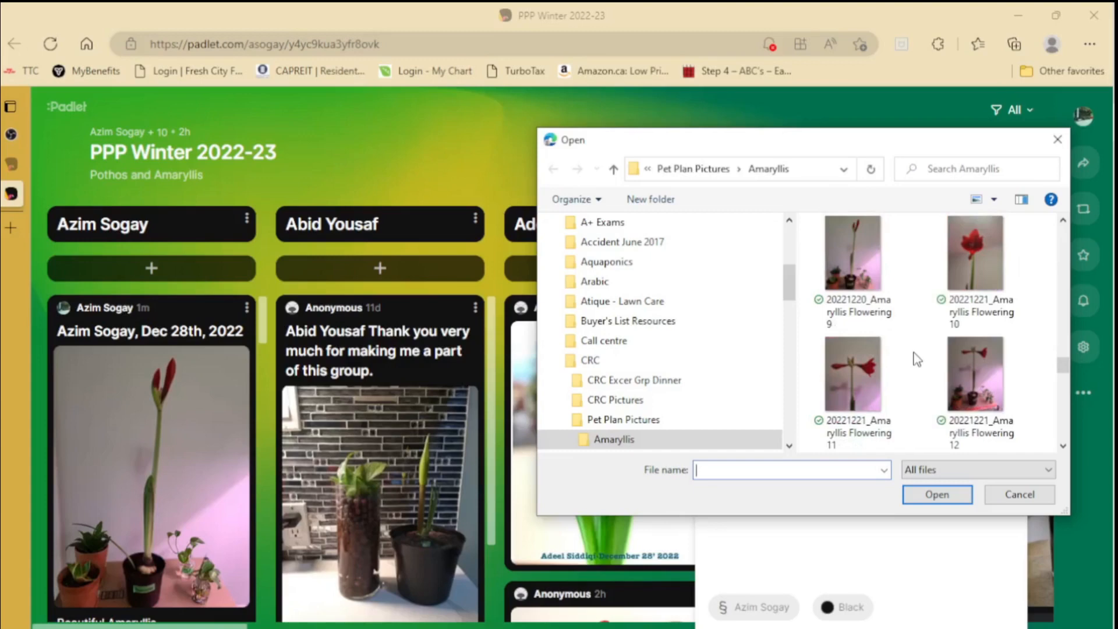
pyautogui.click(975, 253)
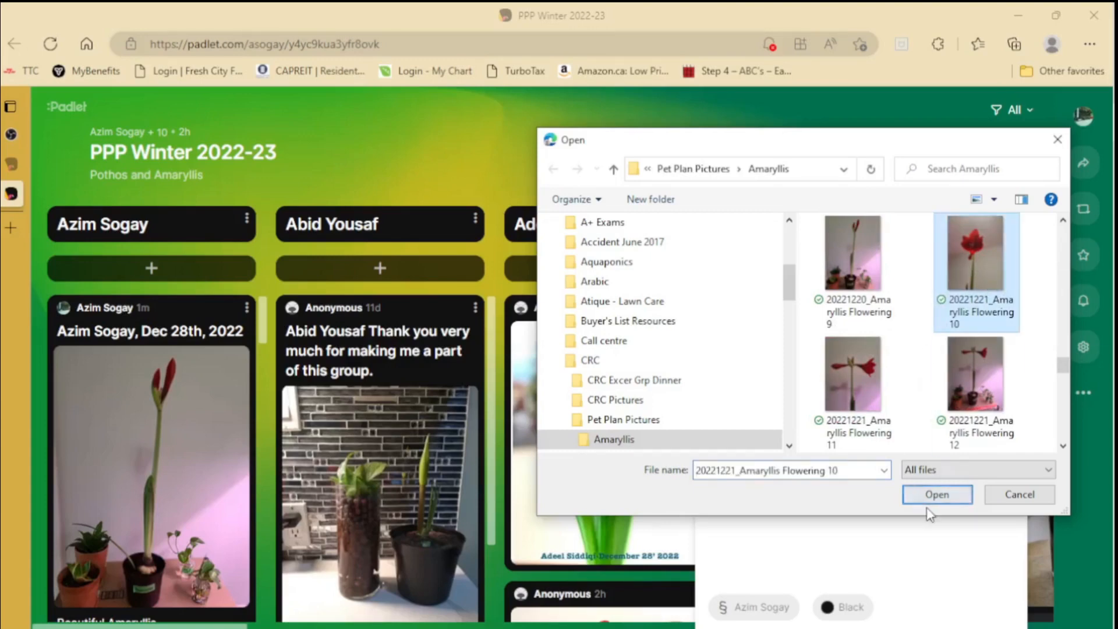
pyautogui.click(938, 495)
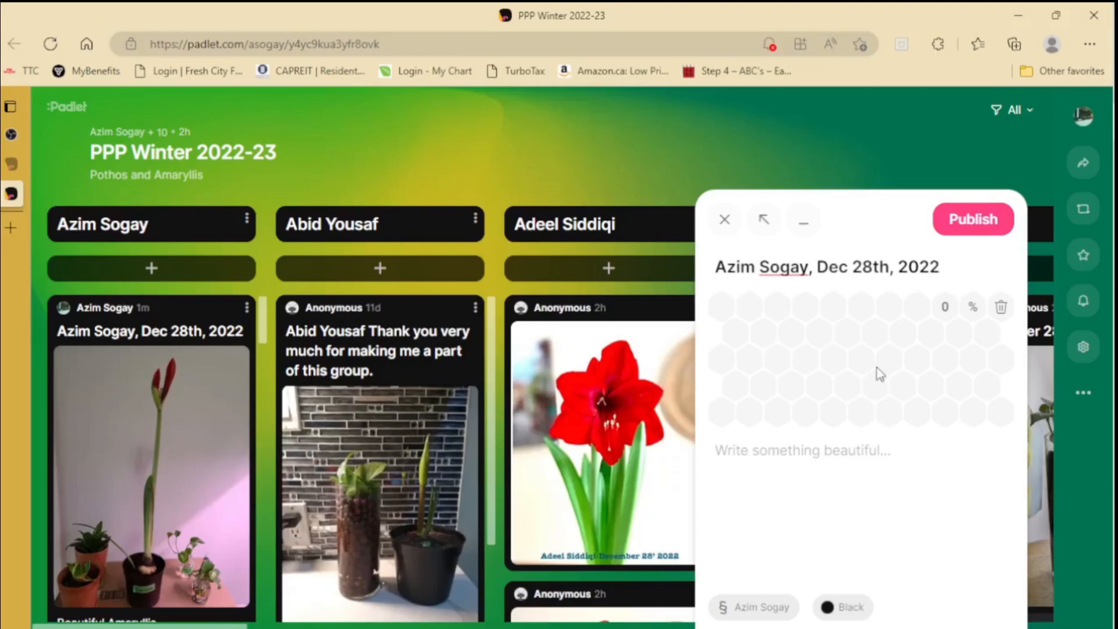
pyautogui.moveTo(863, 351)
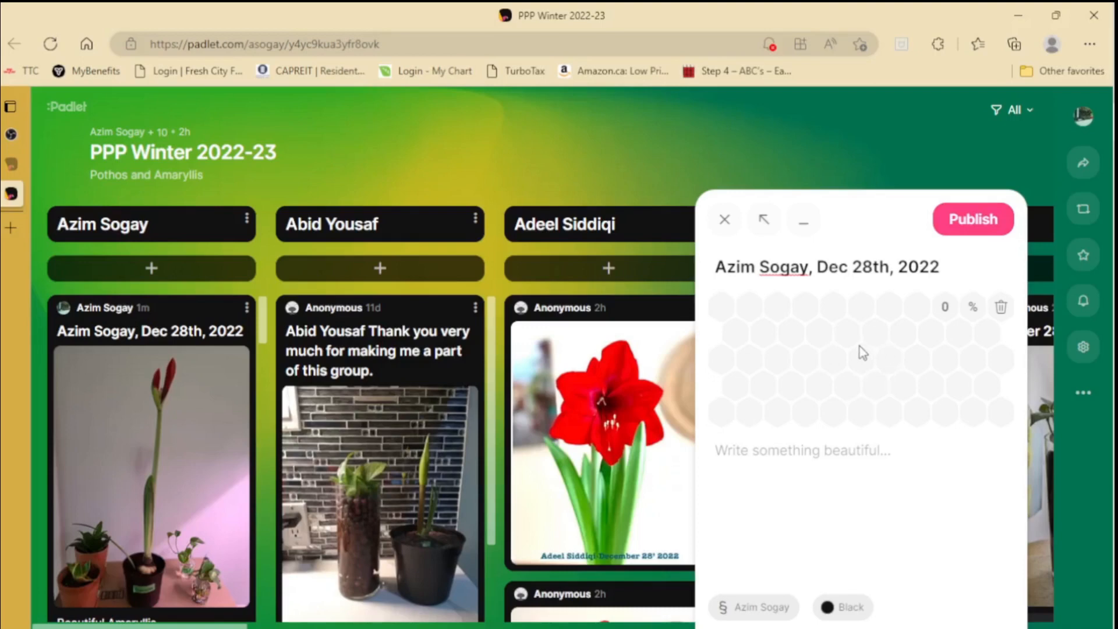
pyautogui.moveTo(833, 429)
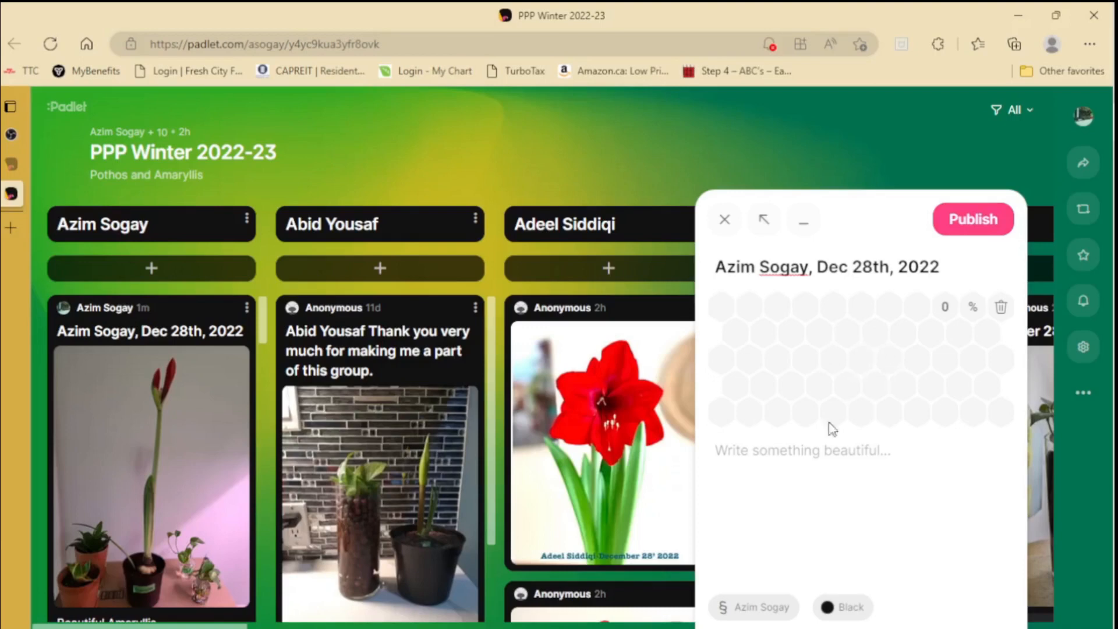
pyautogui.moveTo(823, 559)
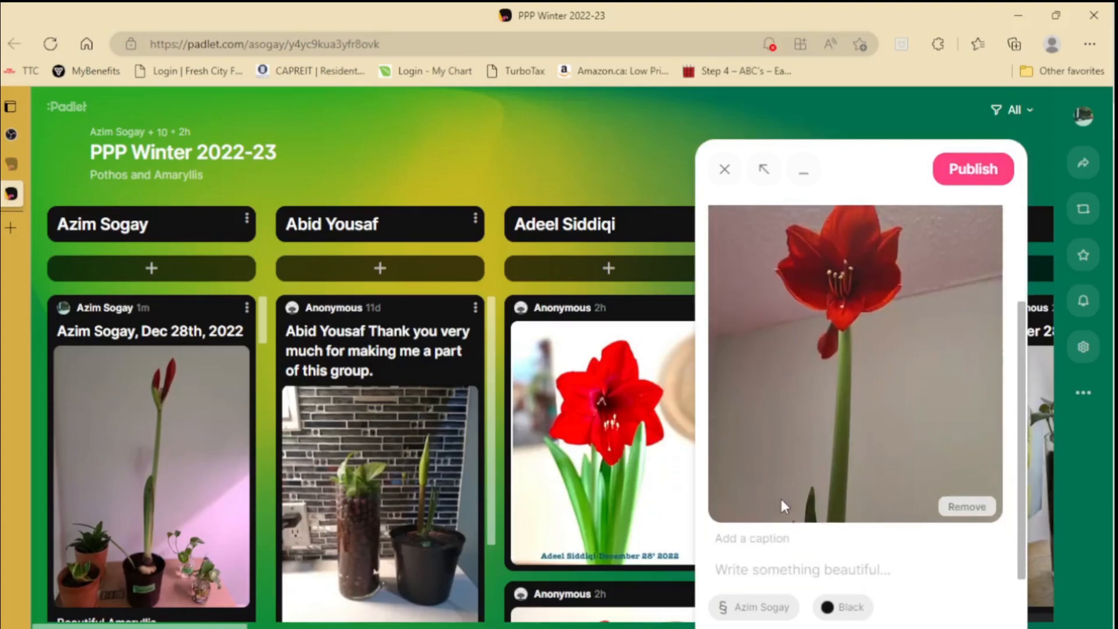
pyautogui.moveTo(732, 573)
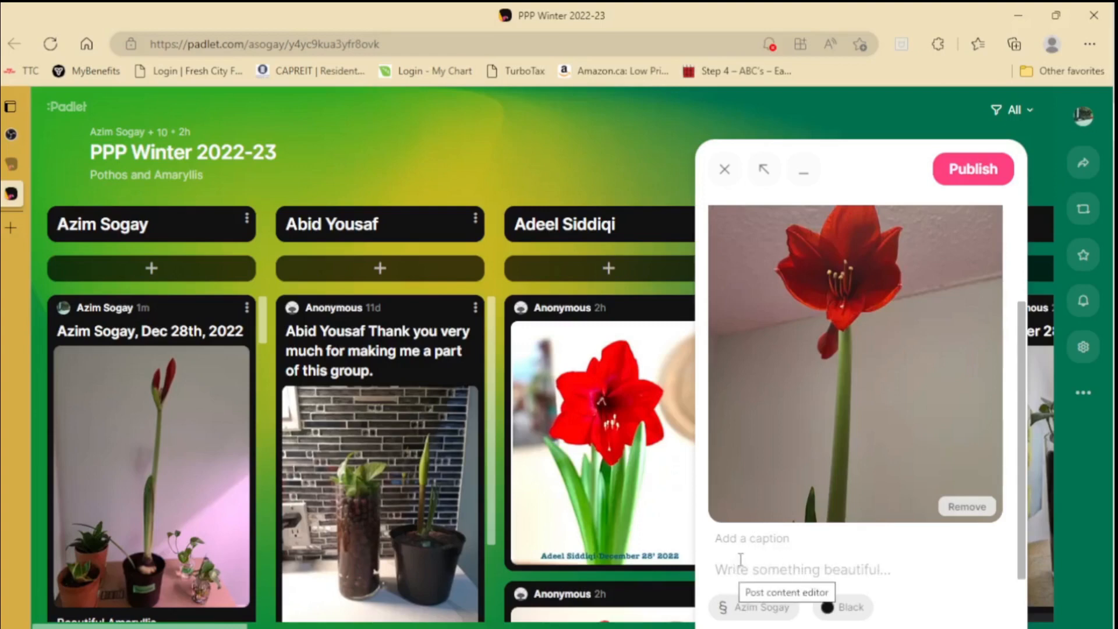
pyautogui.moveTo(762, 547)
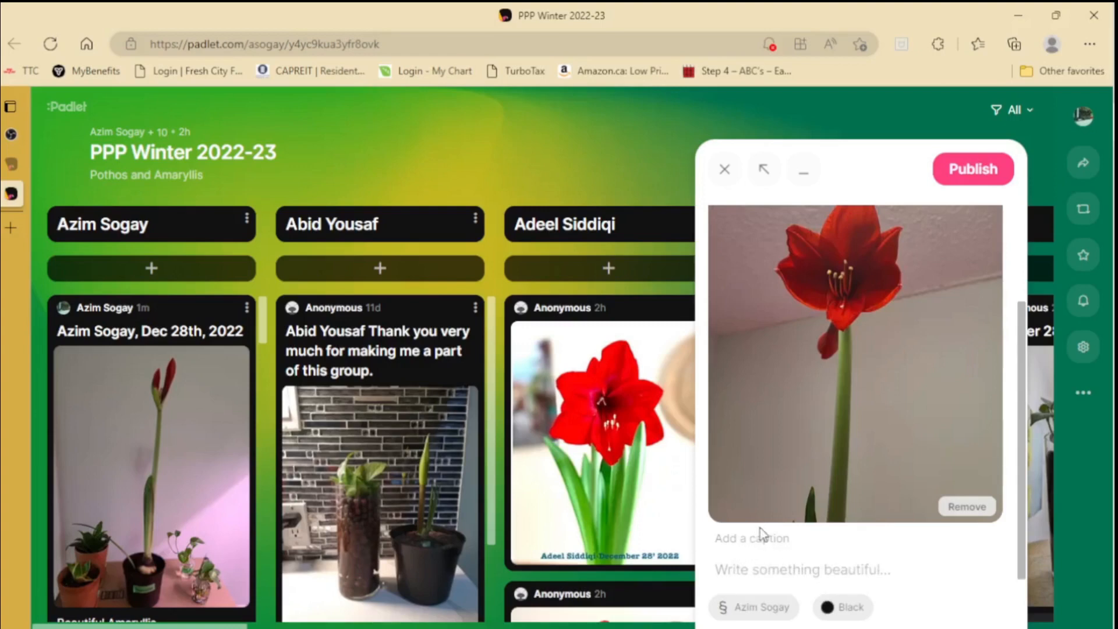
pyautogui.moveTo(759, 514)
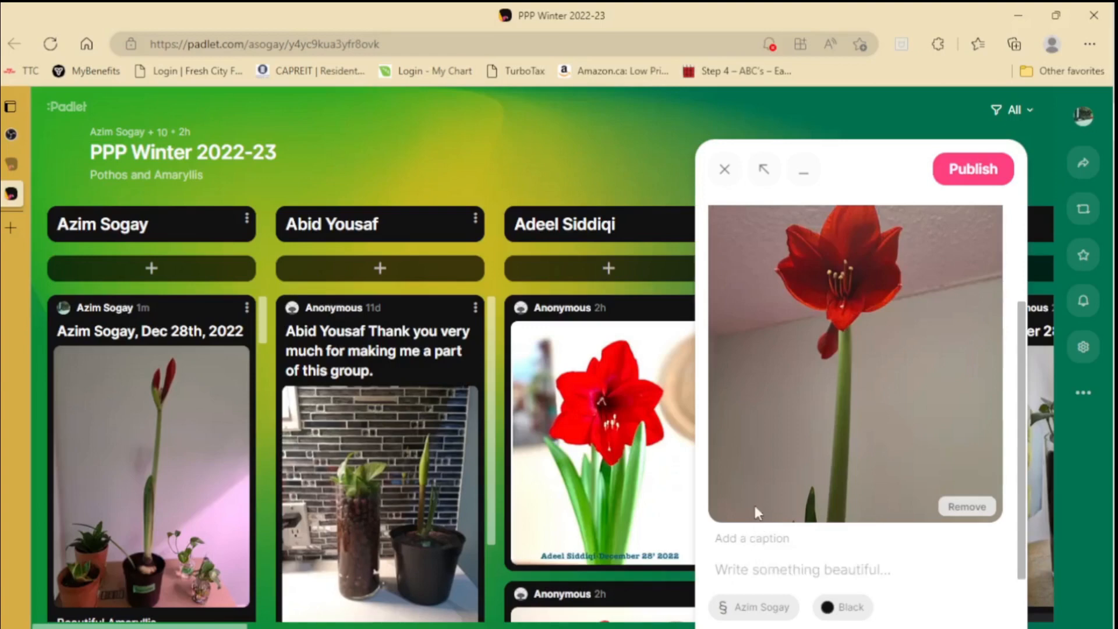
pyautogui.moveTo(920, 490)
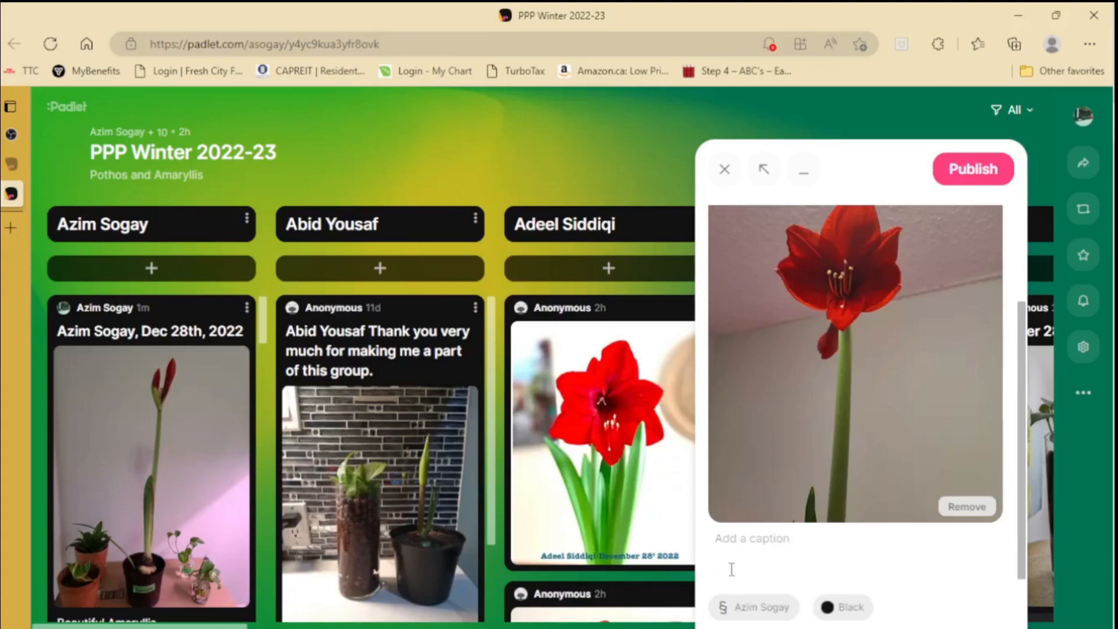
pyautogui.moveTo(728, 569)
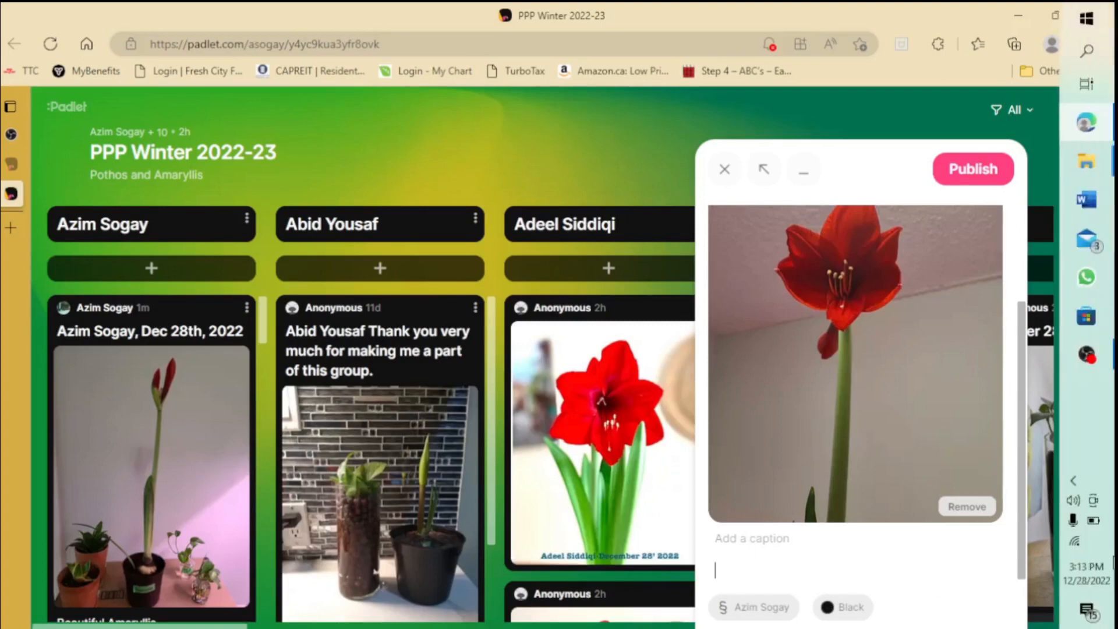
# Step: Write 'Beautiful Flower' in the post body below the photo
pyautogui.write('Beautiful')
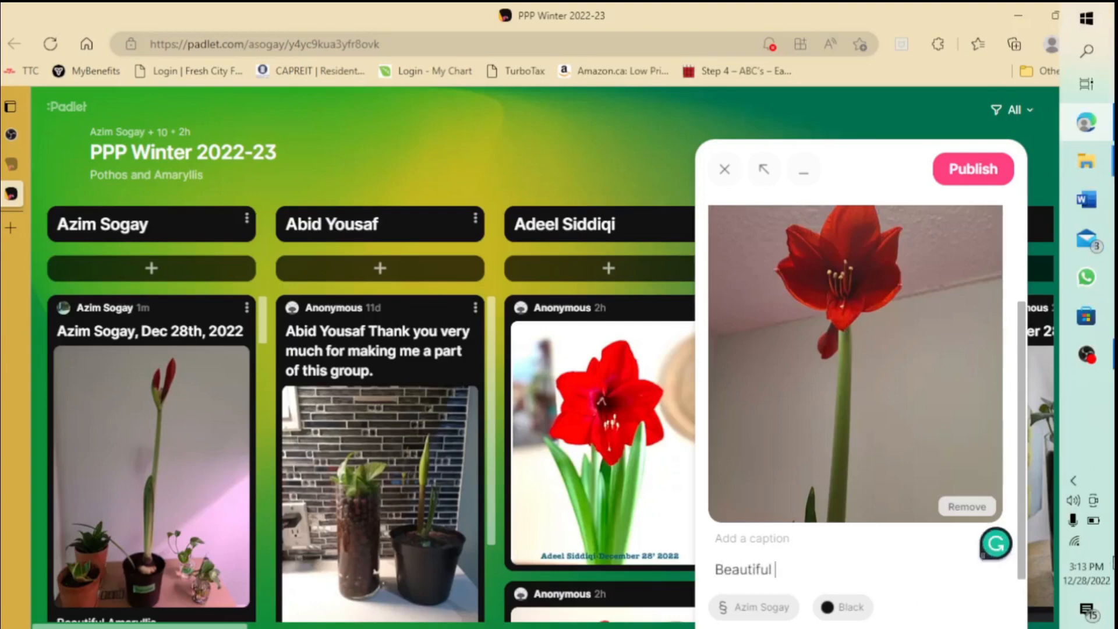
pyautogui.write('Flower')
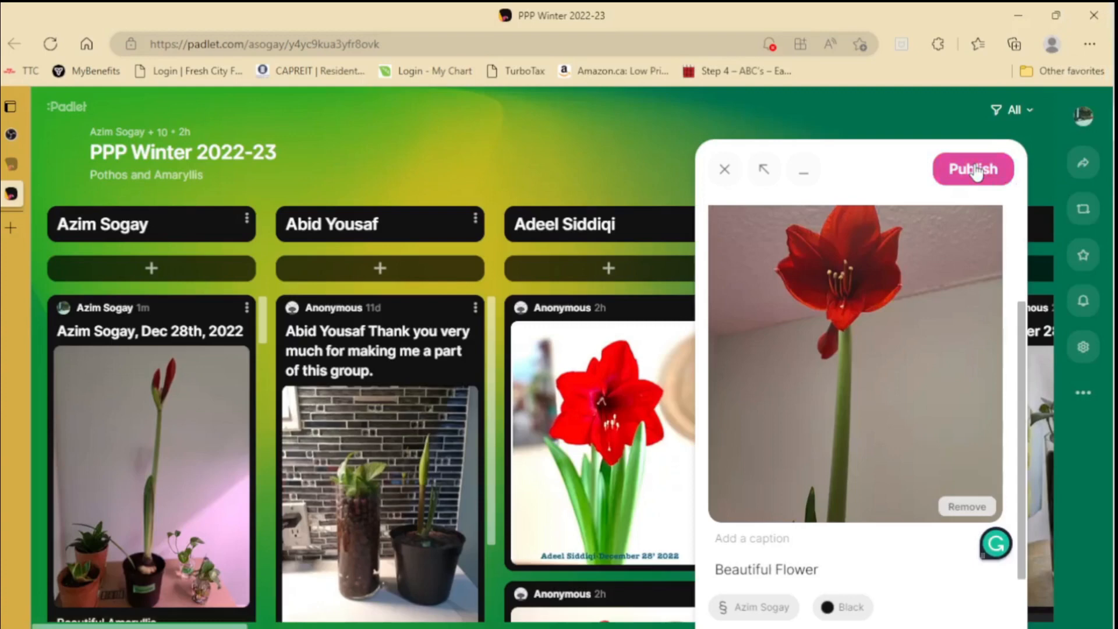
# Step: Publish the amaryllis post to the Azim Sogay column
pyautogui.click(973, 169)
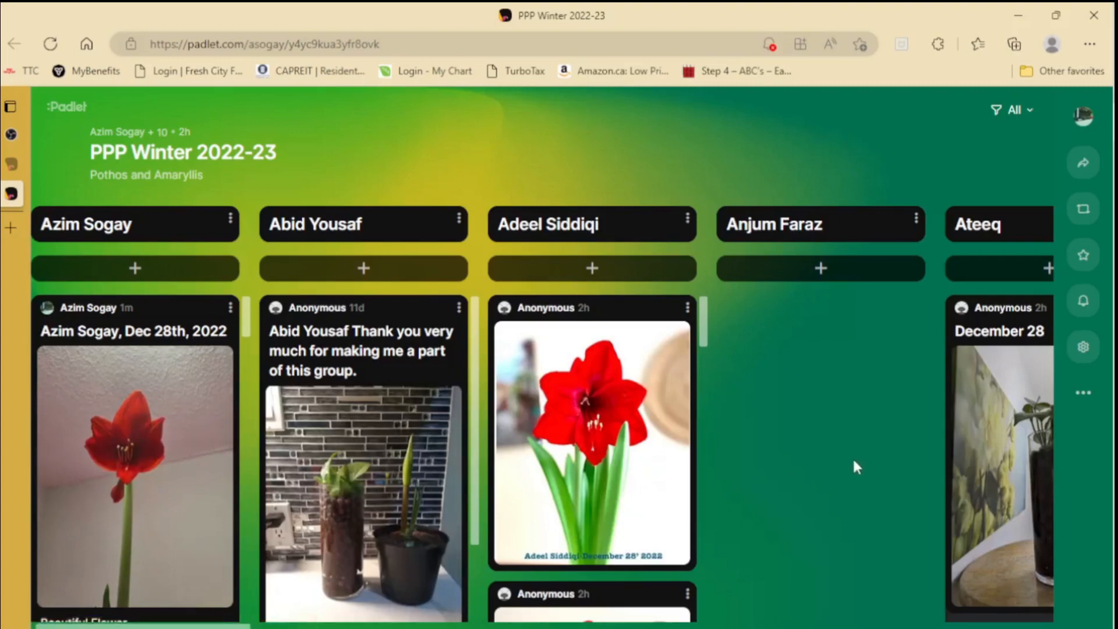
pyautogui.moveTo(798, 429)
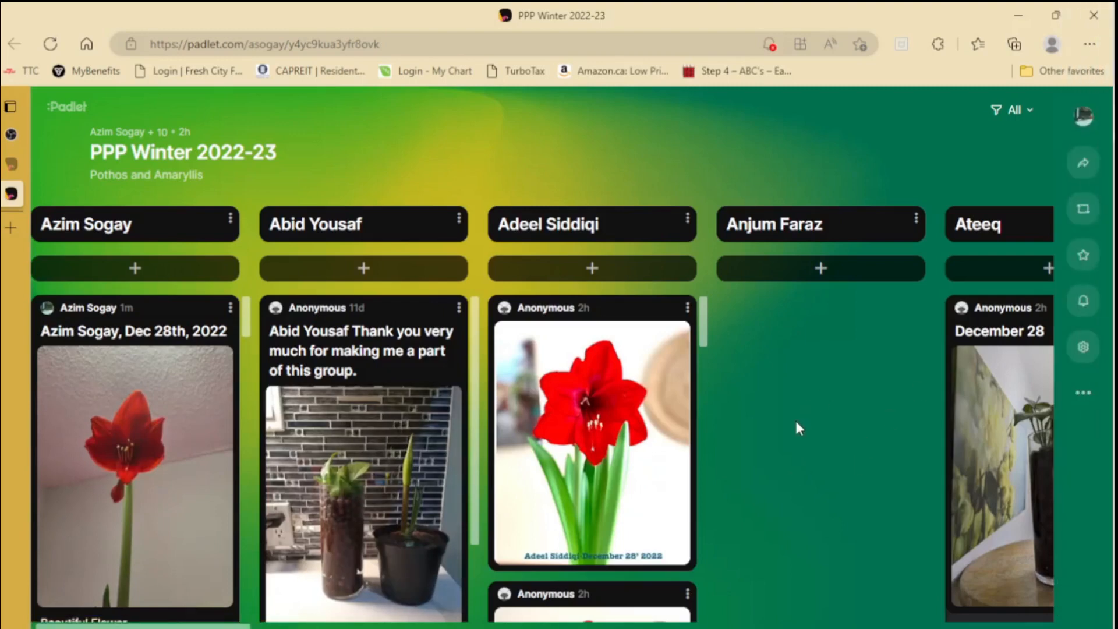
pyautogui.moveTo(991, 488)
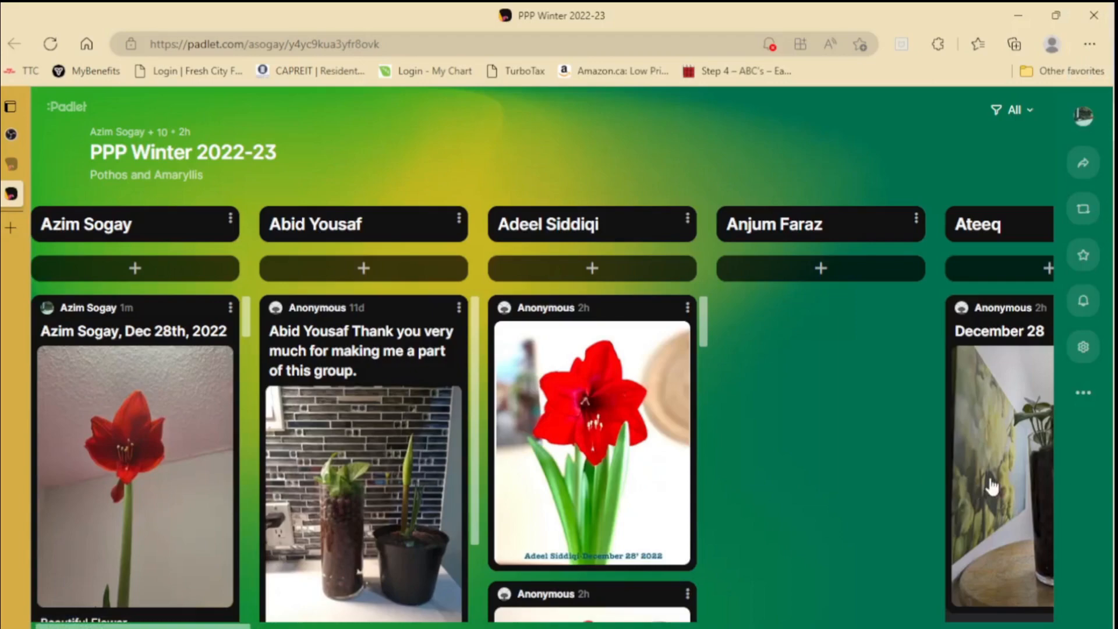